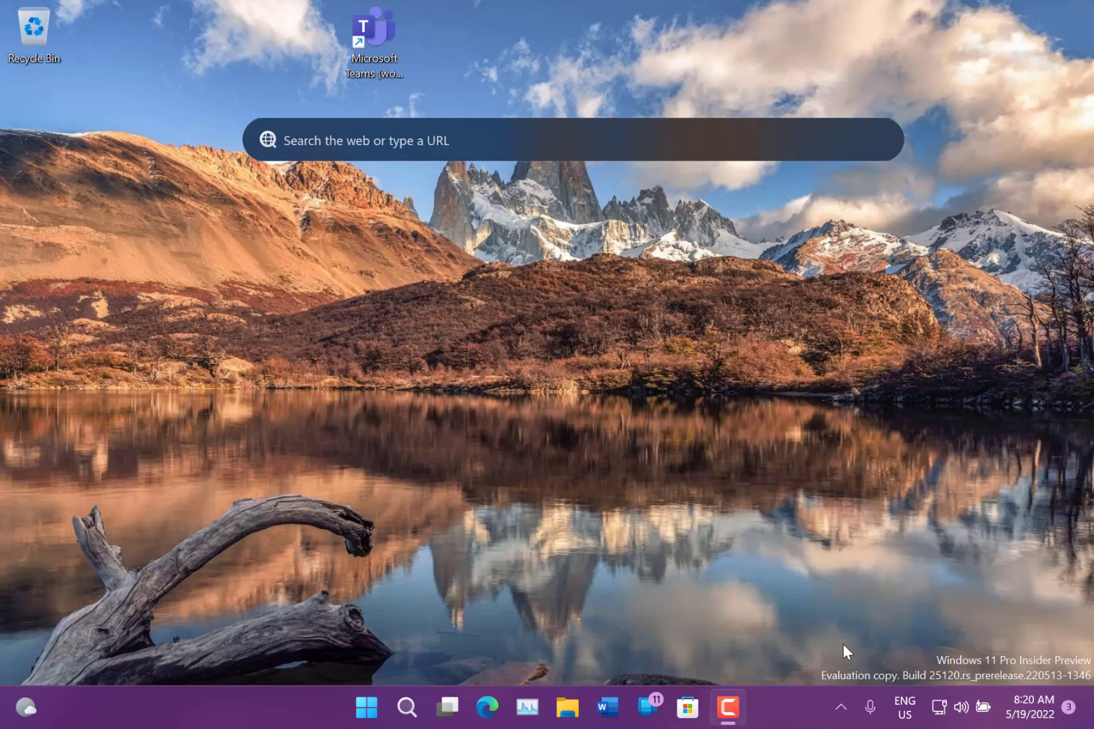
mouse_move(849, 508)
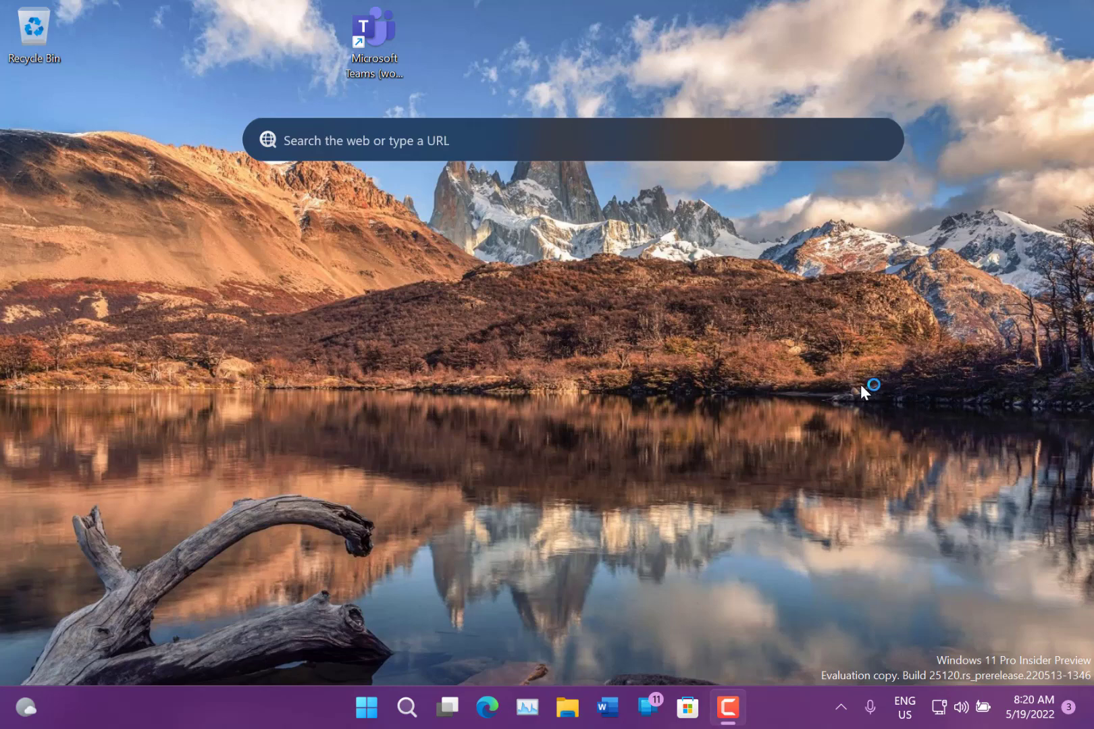
mouse_move(414, 424)
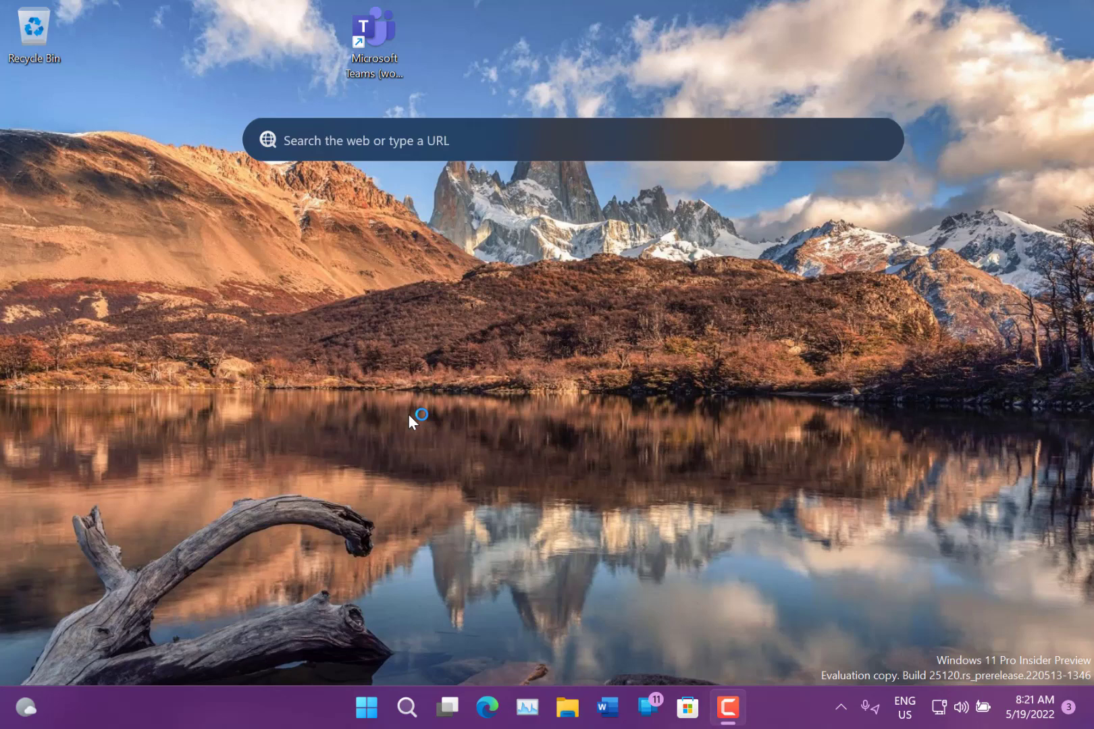
mouse_move(271, 290)
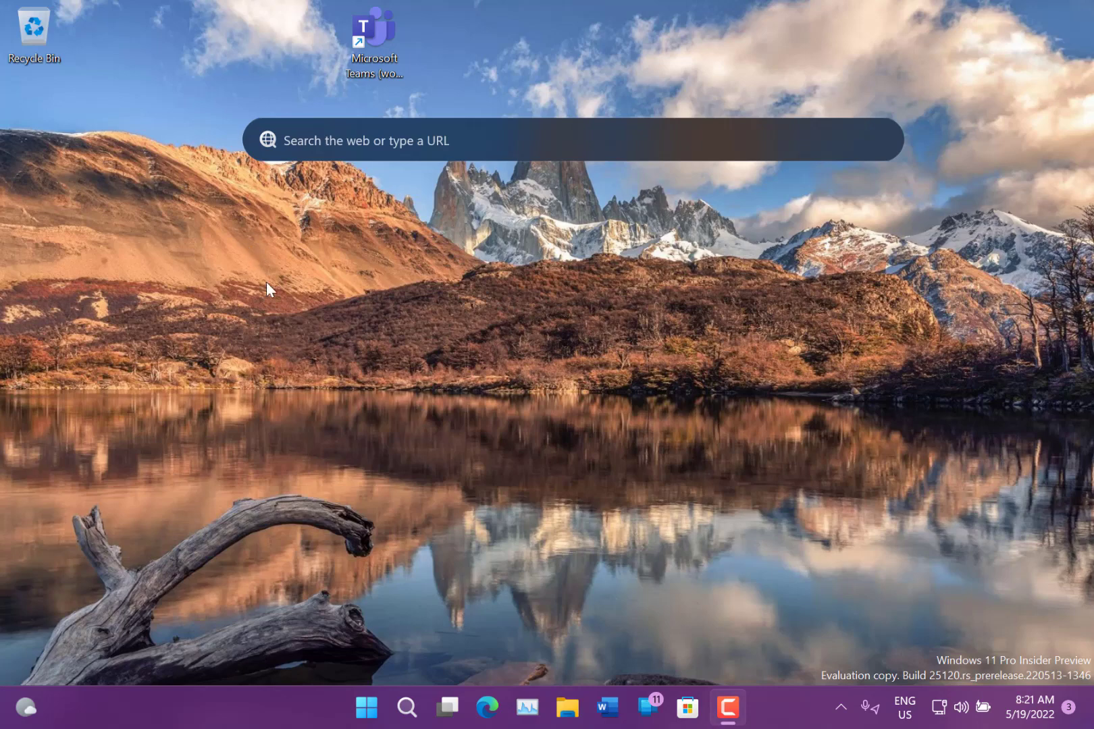
mouse_move(433, 159)
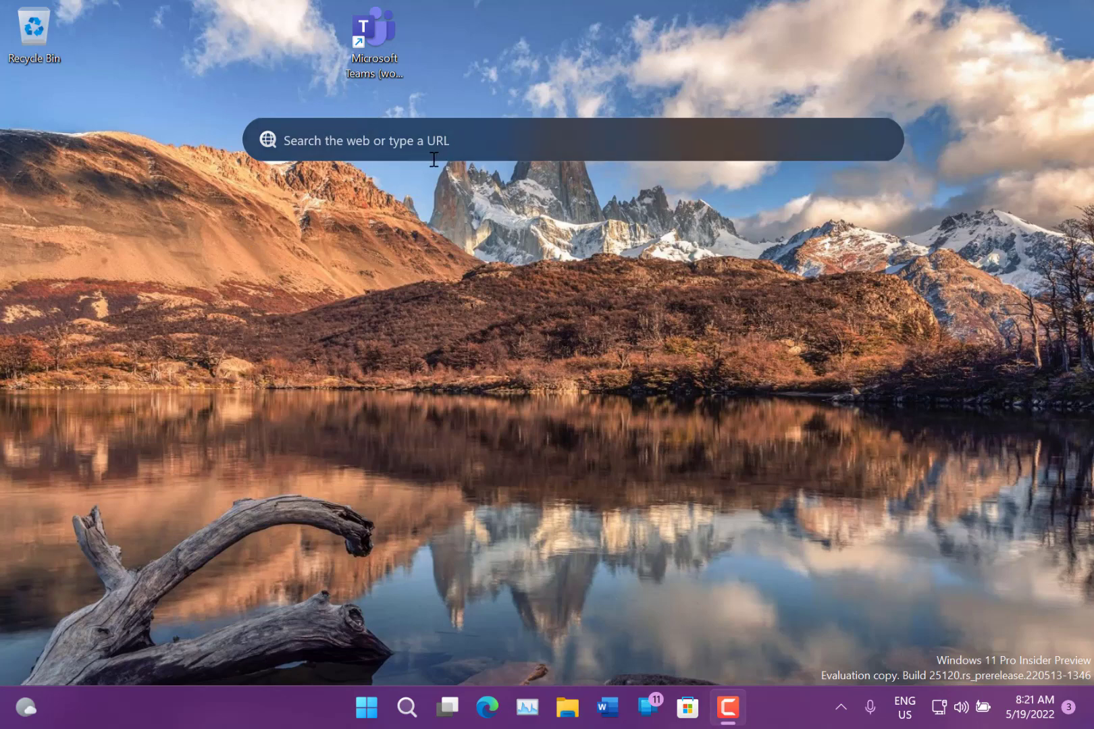
mouse_move(353, 283)
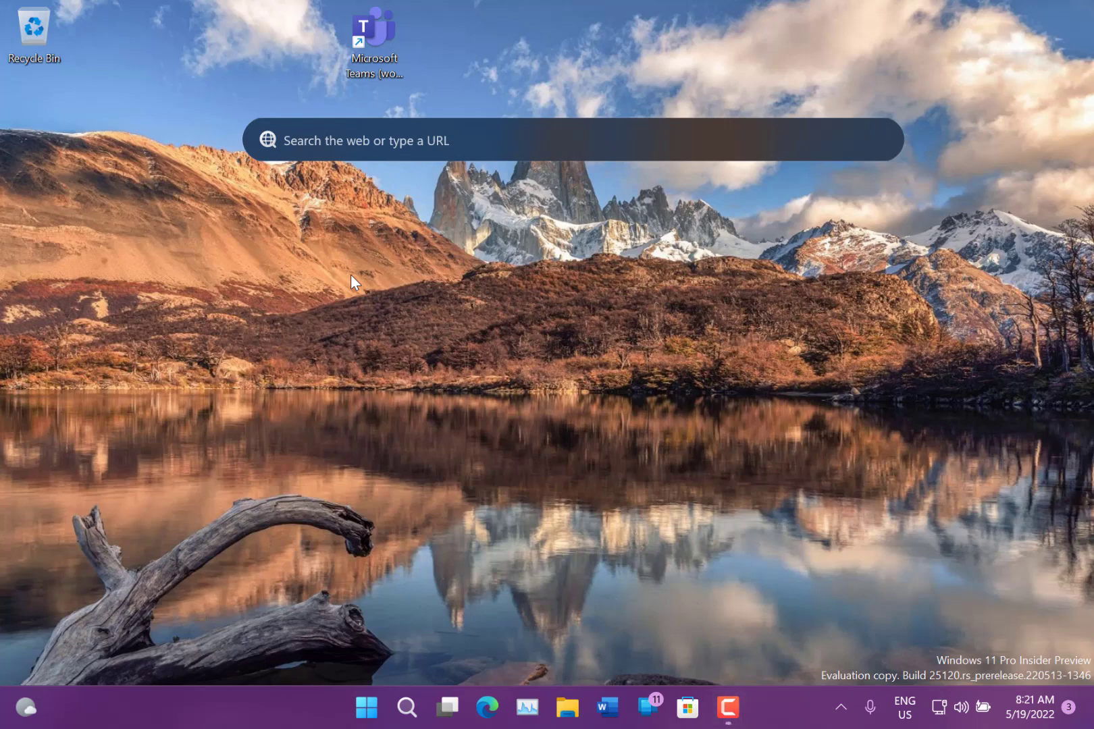
Search the web for 'the digital lifestyle show' from the desktop search bar, landing on Bing results in Edge
right_click(354, 281)
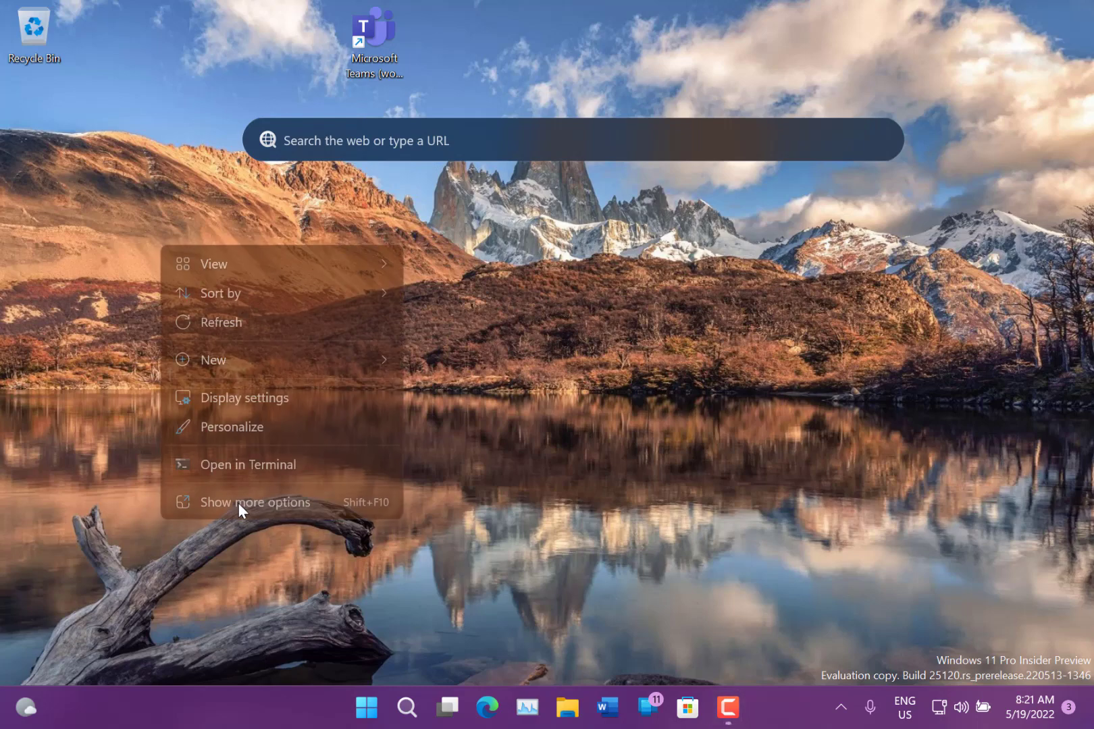
left_click(255, 503)
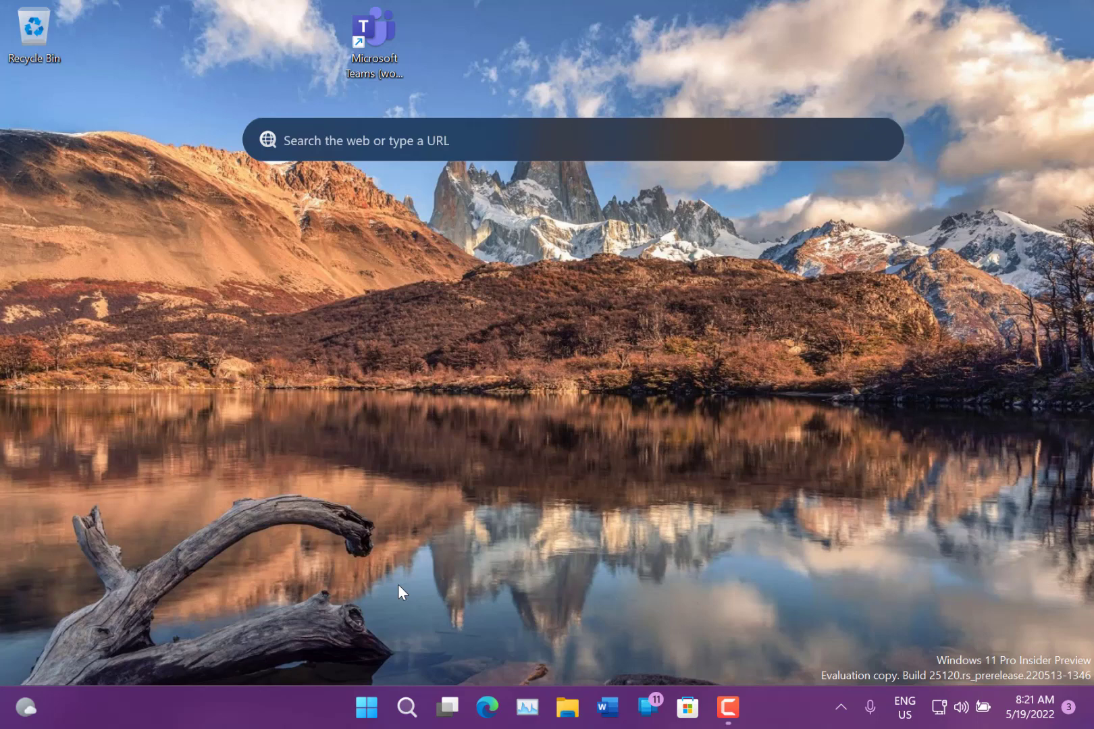
mouse_move(431, 412)
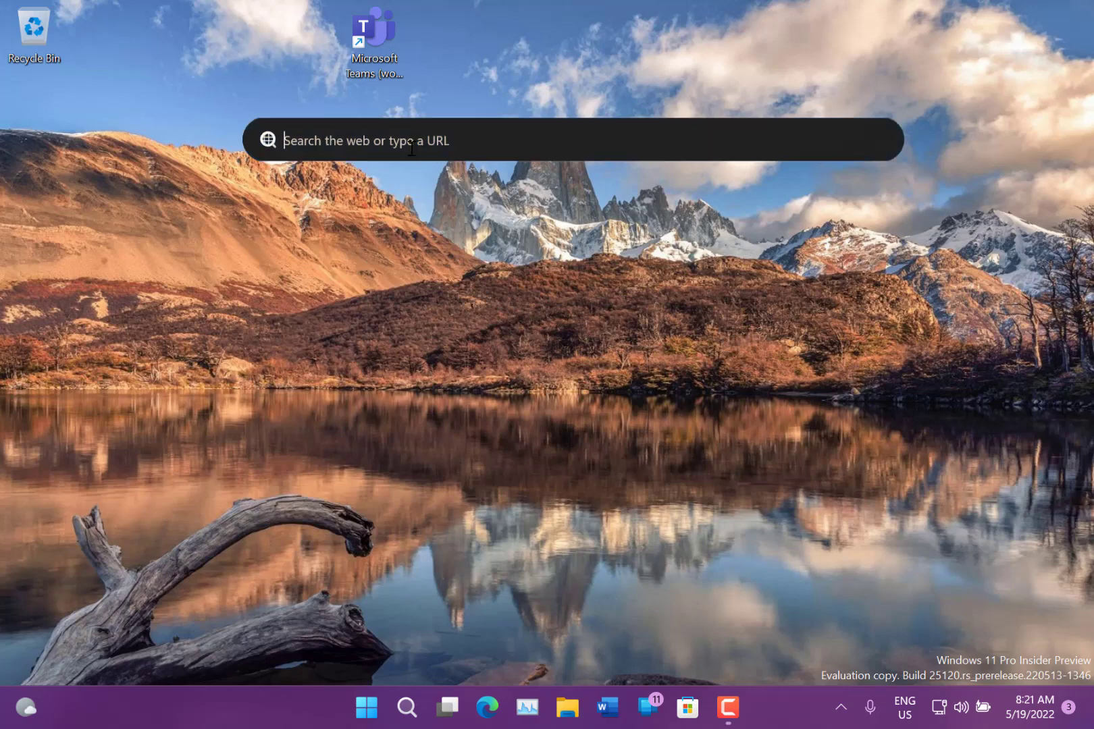
type("ther")
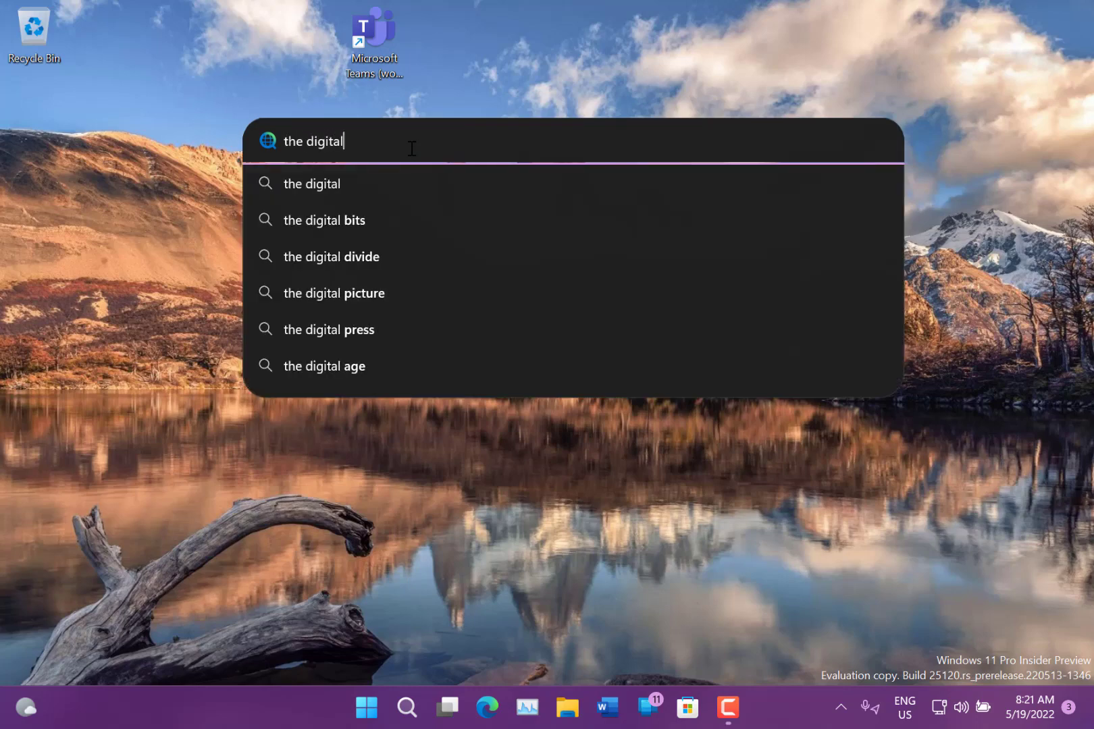
type("l")
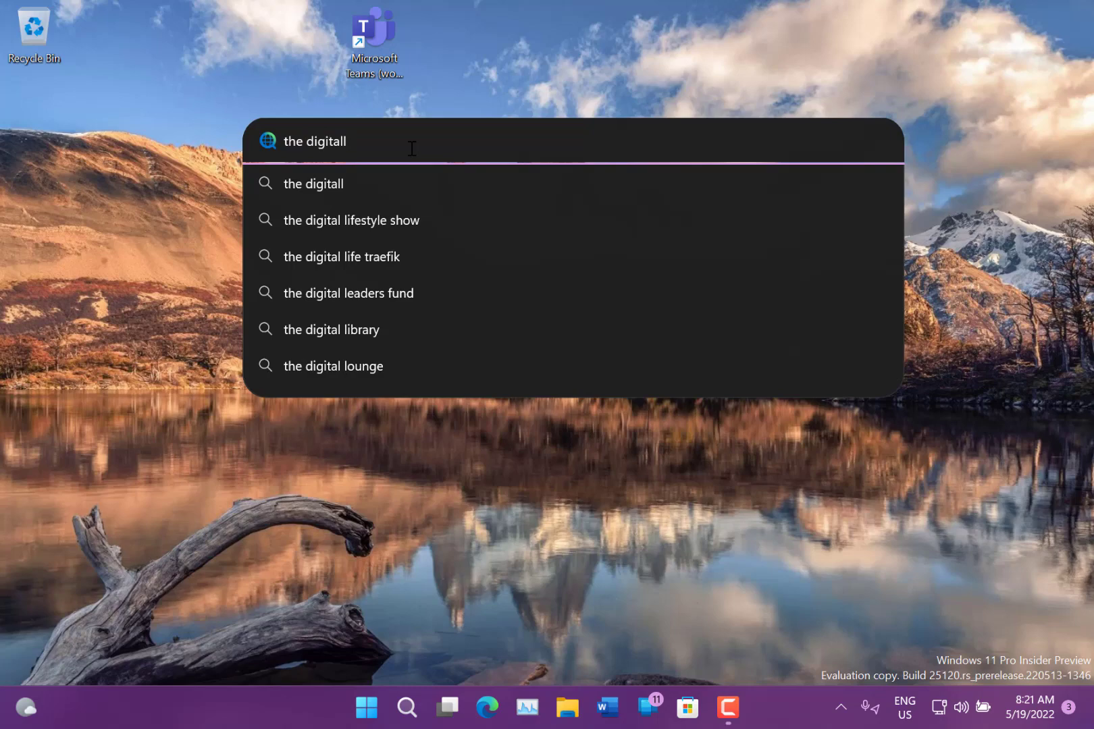
left_click(351, 220)
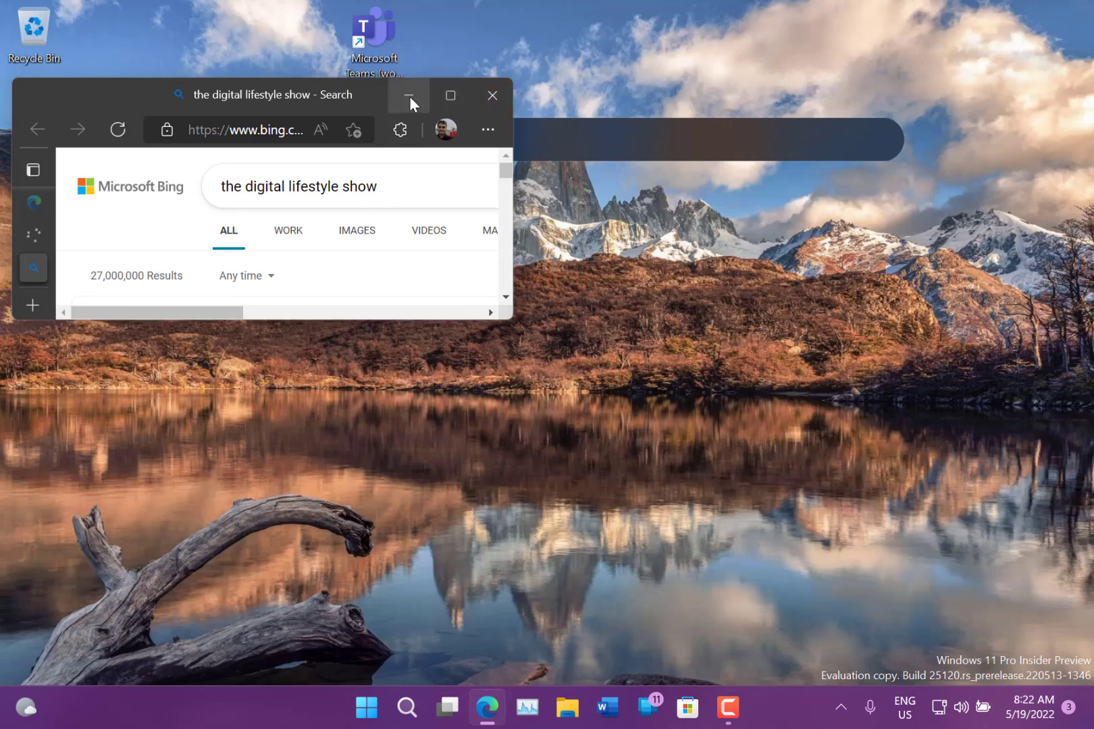
Minimize the Edge results window to return to the desktop
left_click(408, 94)
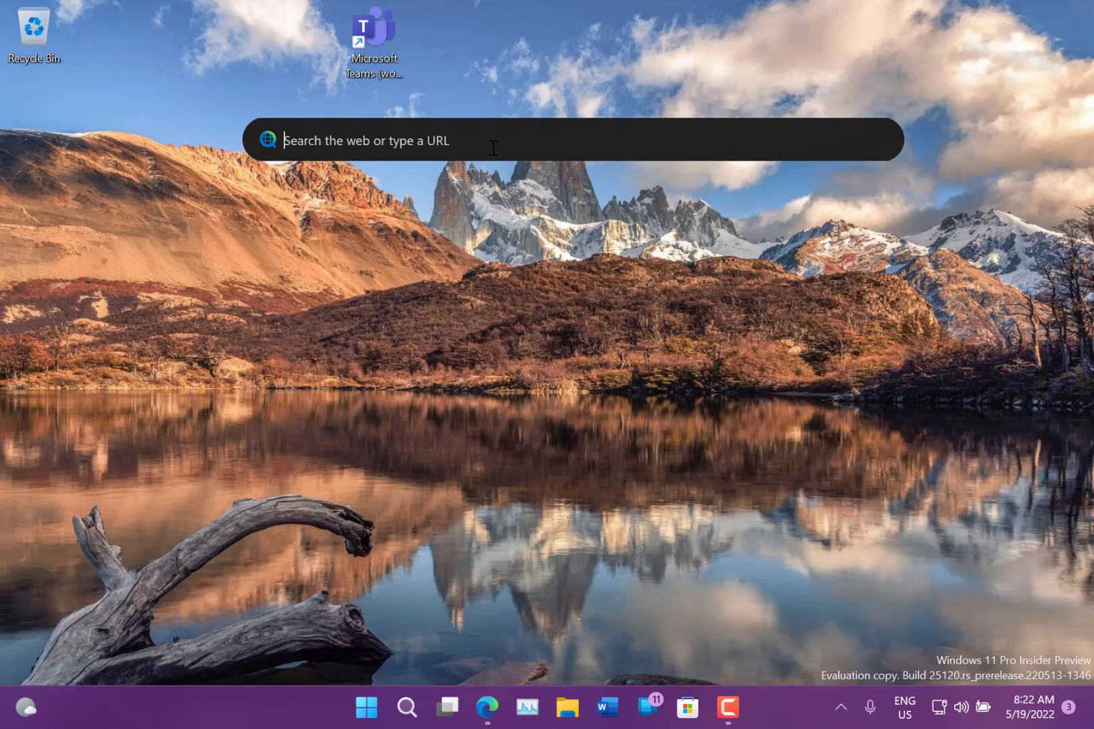
Enter the query 'word' into the desktop web search bar without submitting it
type("word")
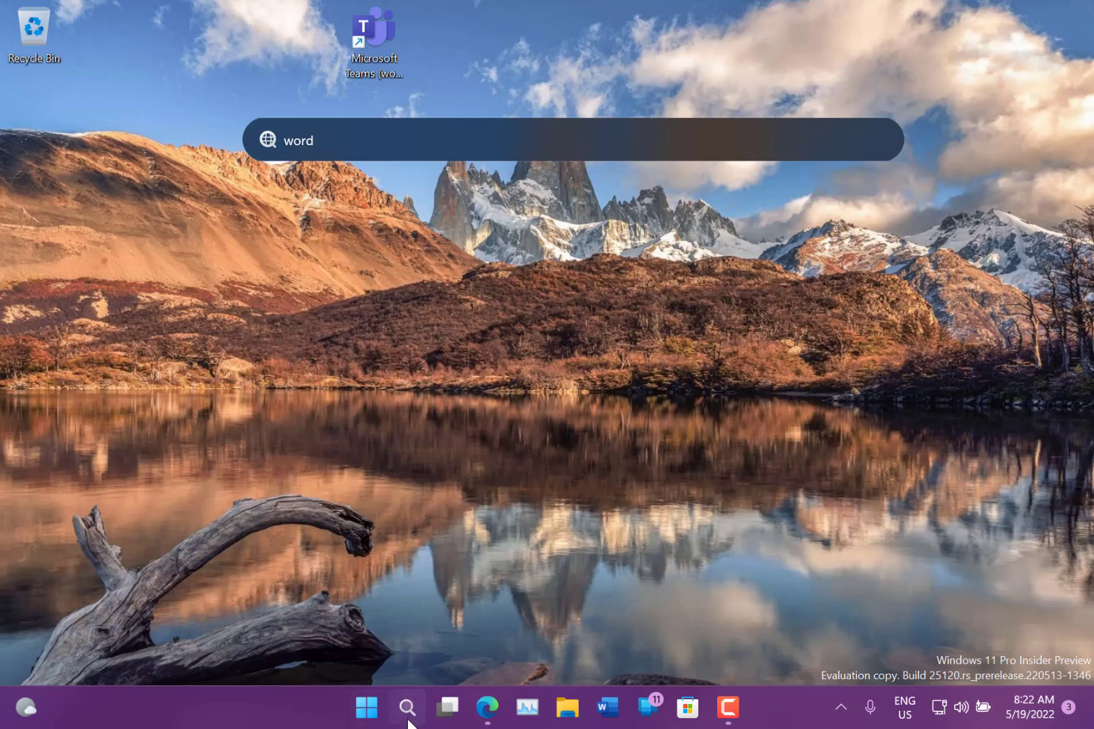
Search Start for 'word' so the Word app appears as the best match
left_click(408, 706)
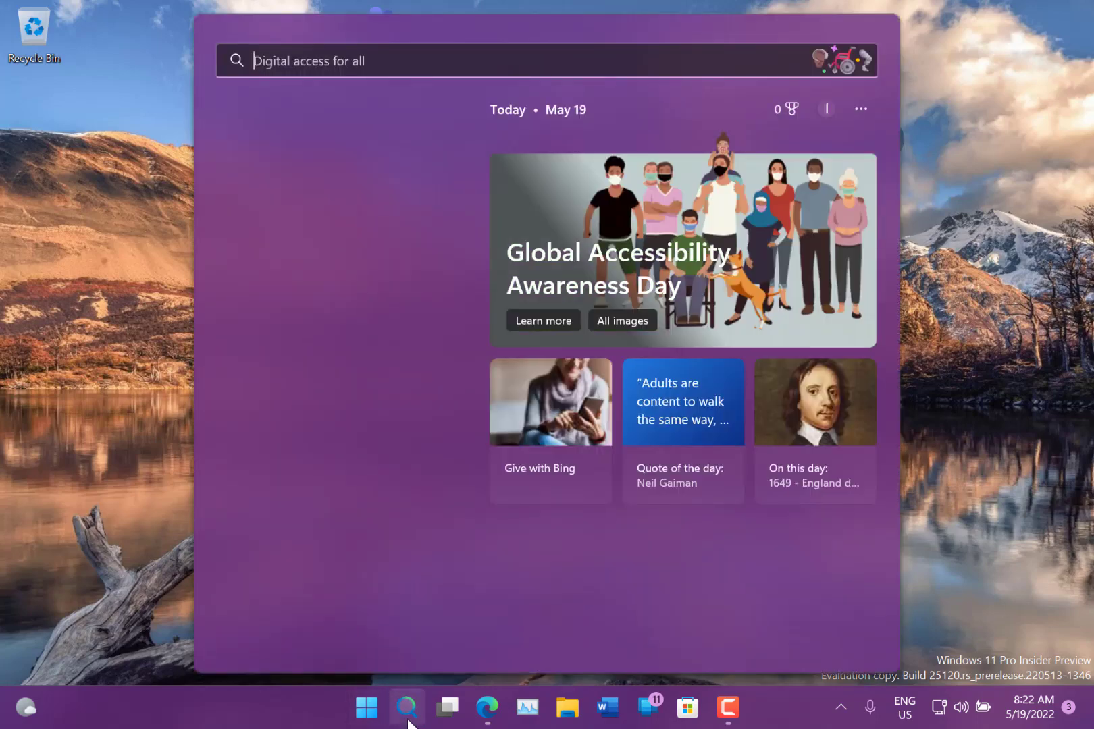
type("word")
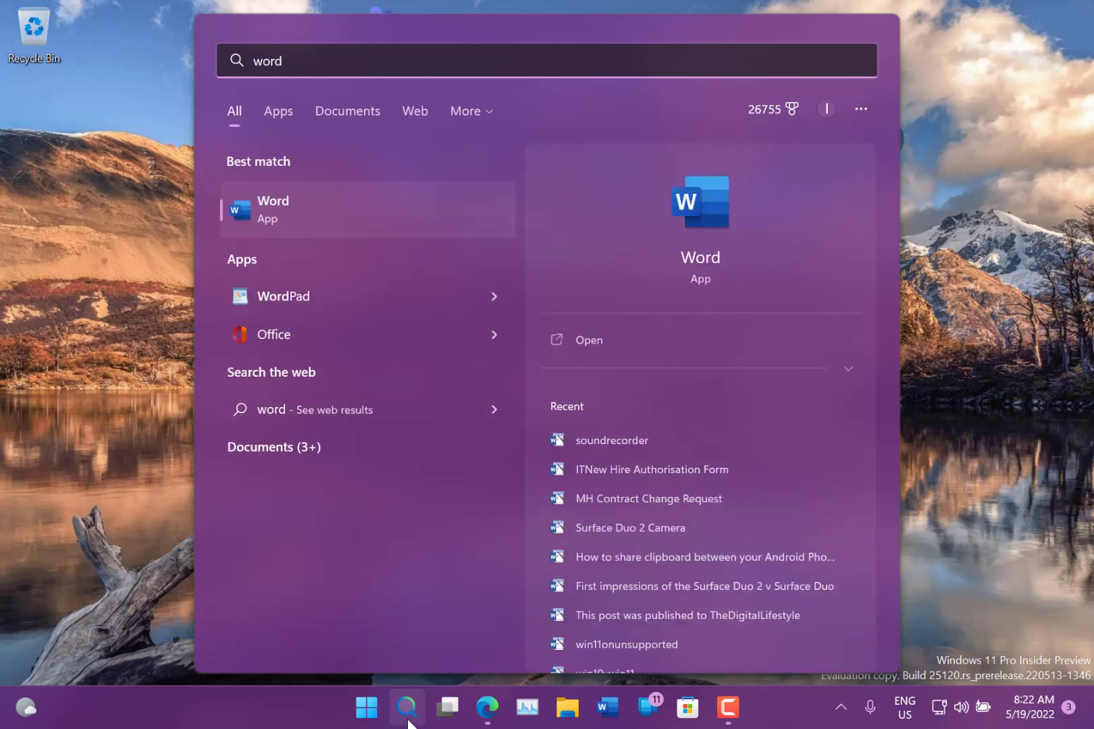
mouse_move(61, 375)
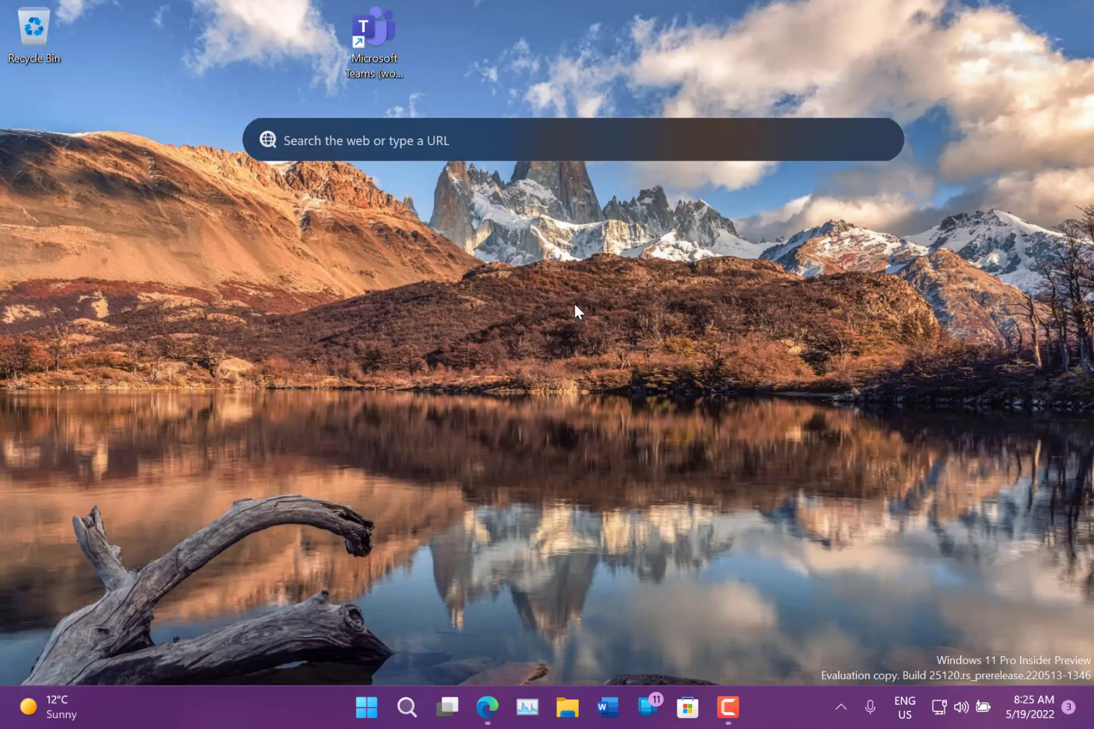
mouse_move(709, 449)
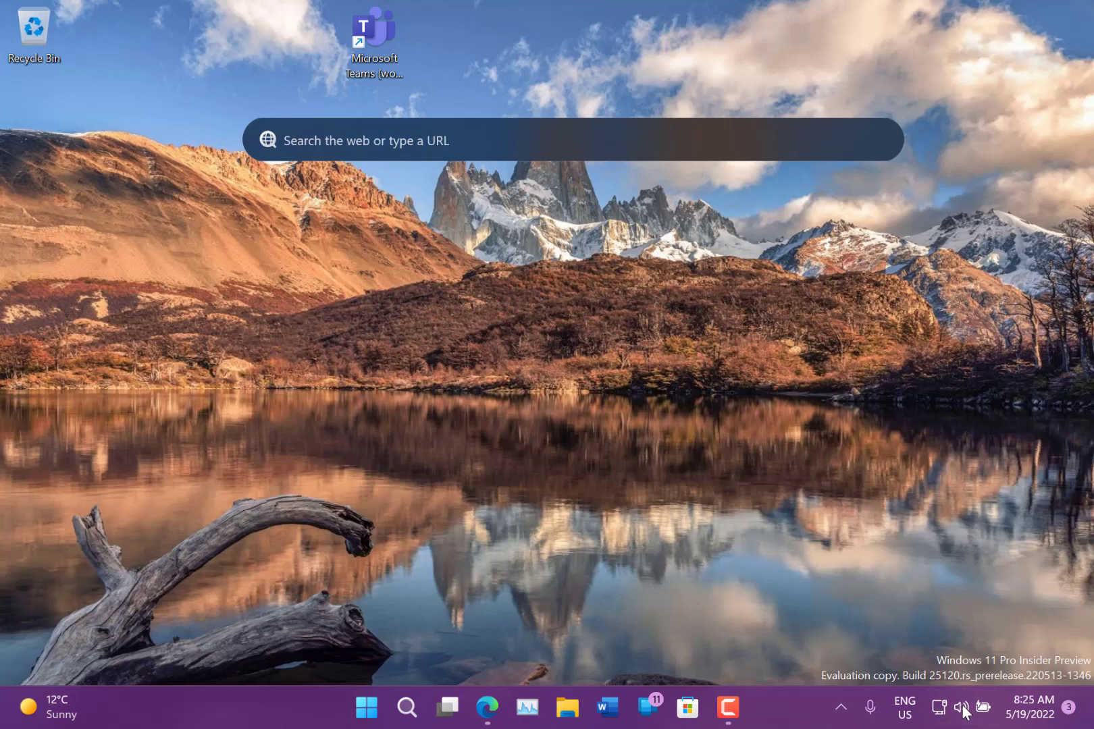
Show Quick Settings with Wi-Fi, Bluetooth, brightness and volume controls
left_click(962, 706)
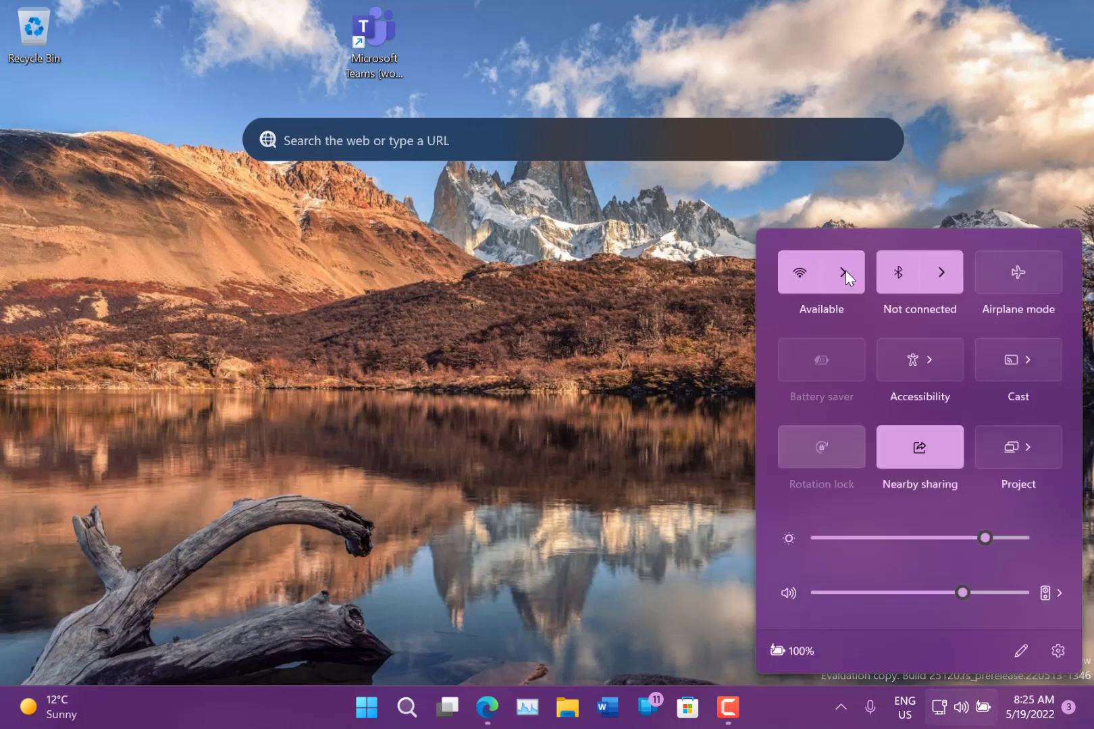
View the available Wi-Fi networks list, then dismiss Quick Settings back to the desktop
left_click(846, 273)
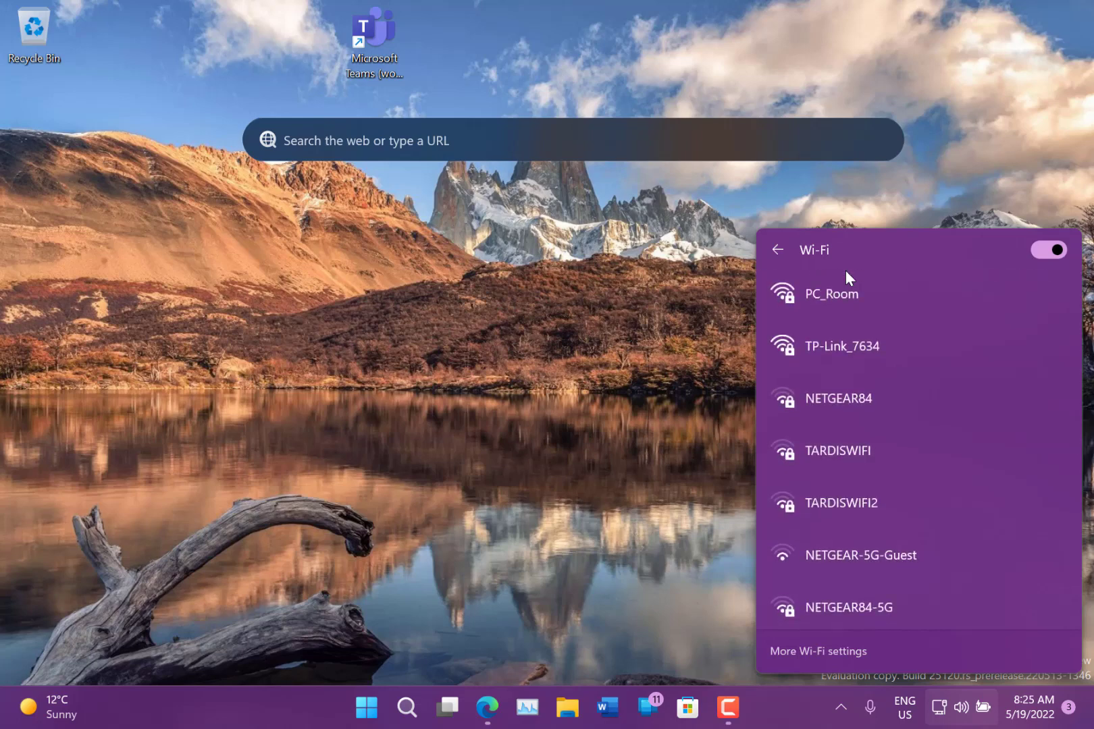
mouse_move(564, 359)
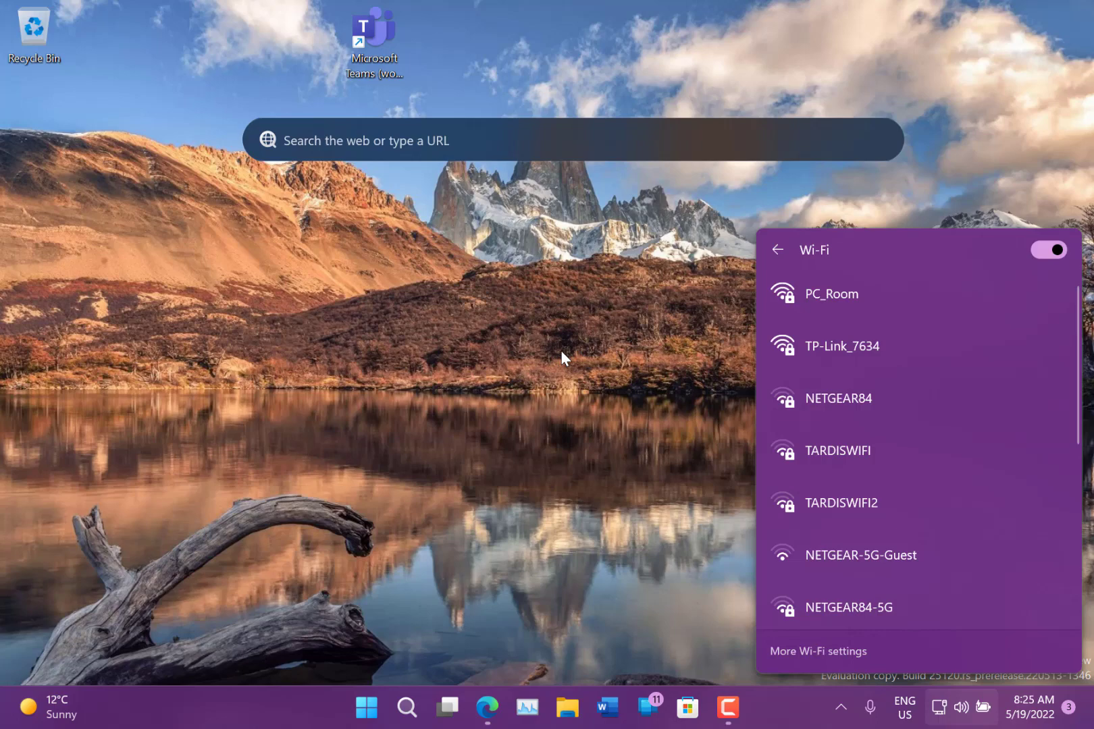
left_click(563, 359)
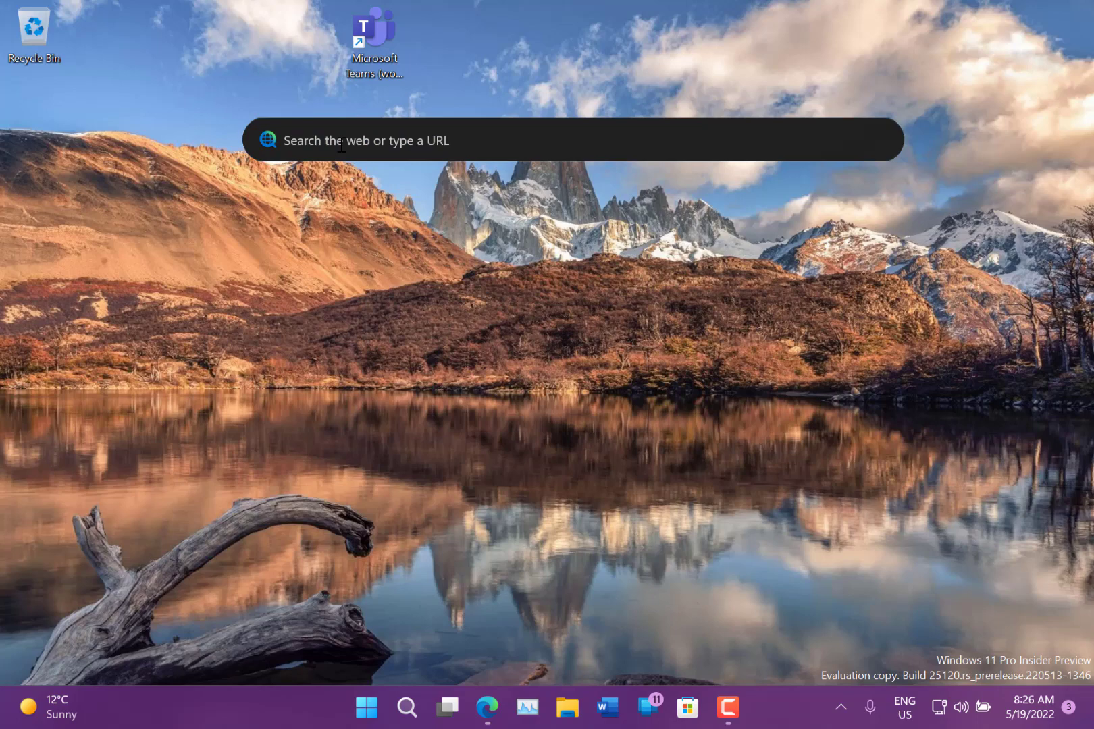
left_click(285, 139)
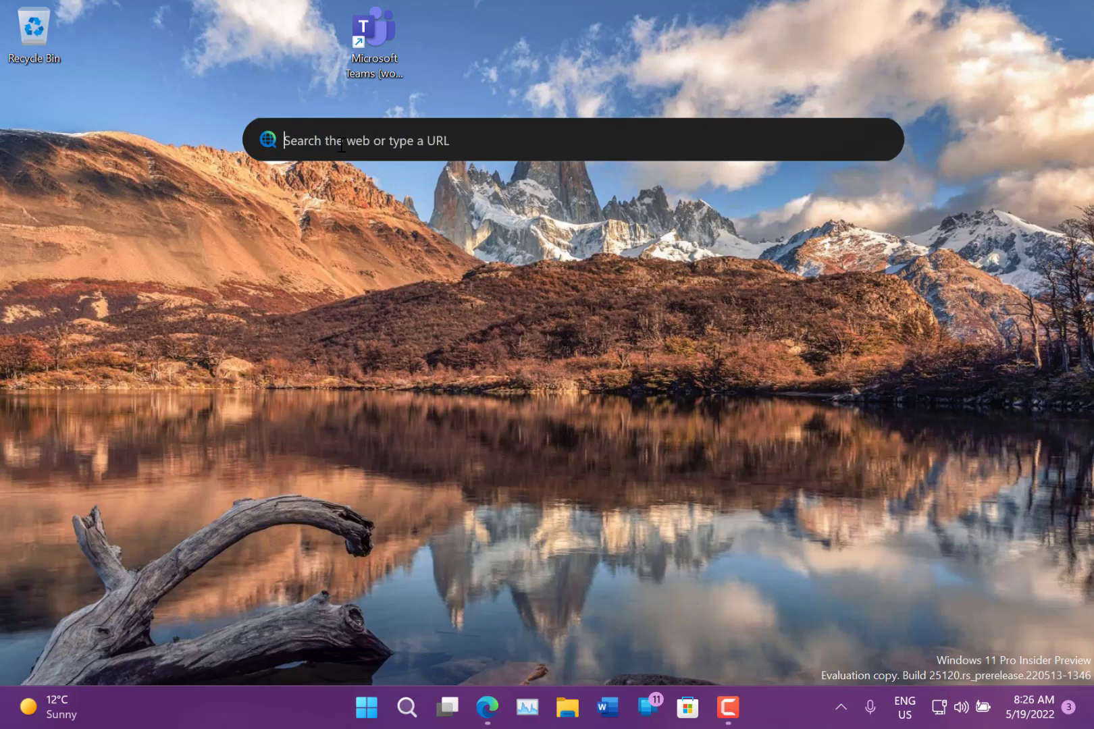